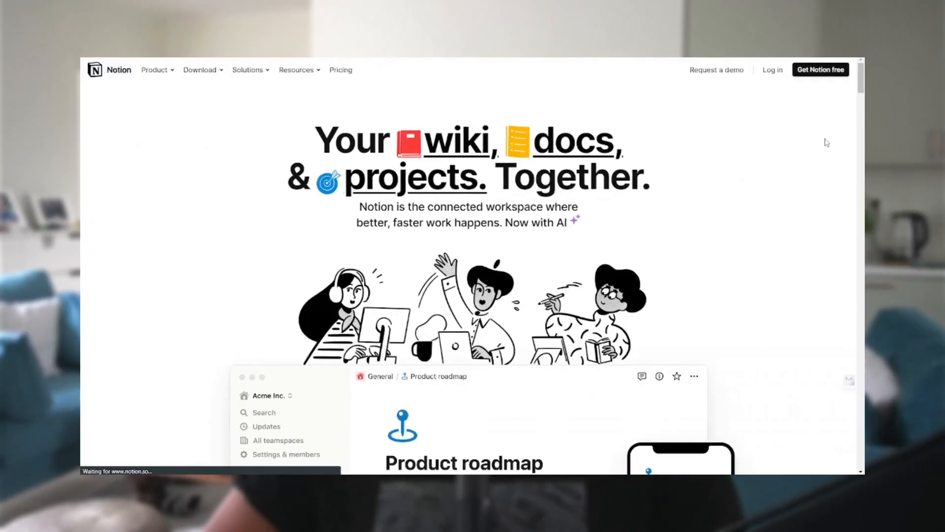
# Write 'Logseq video' as the first block of the Aug 19th, 2023 journal
pyautogui.scroll(-3)
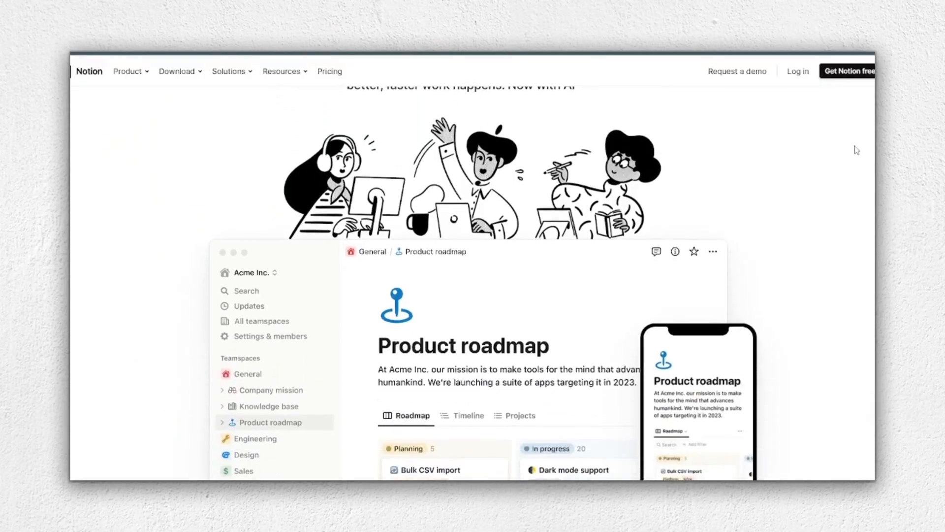
pyautogui.scroll(-3)
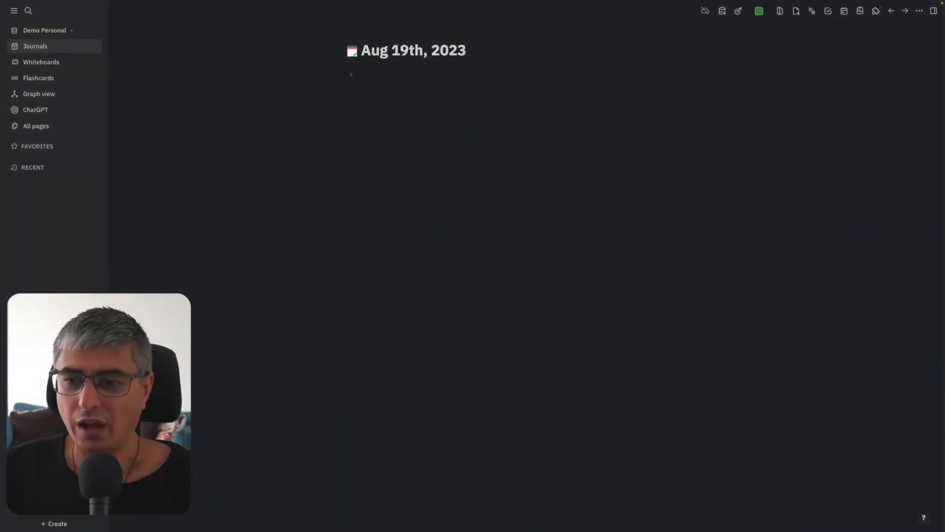
pyautogui.click(358, 74)
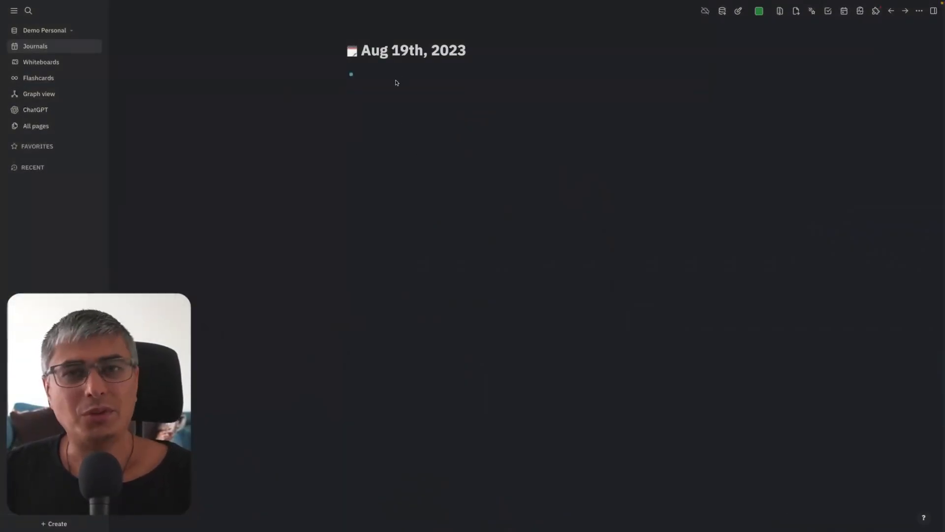
pyautogui.click(358, 74)
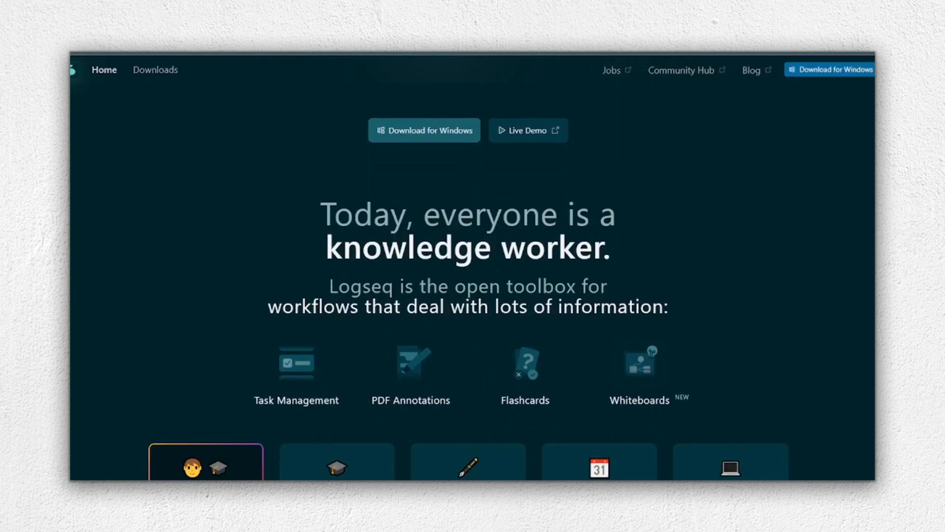
pyautogui.scroll(-3)
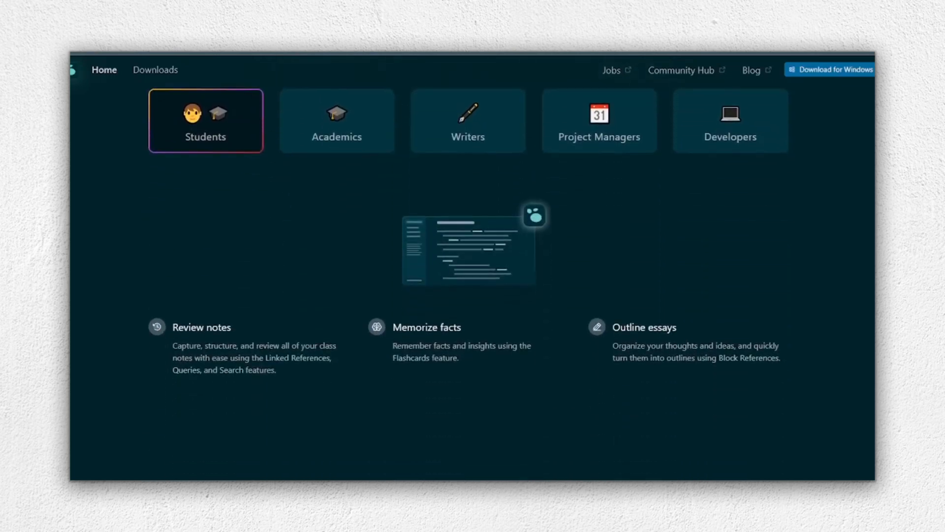
pyautogui.scroll(-3)
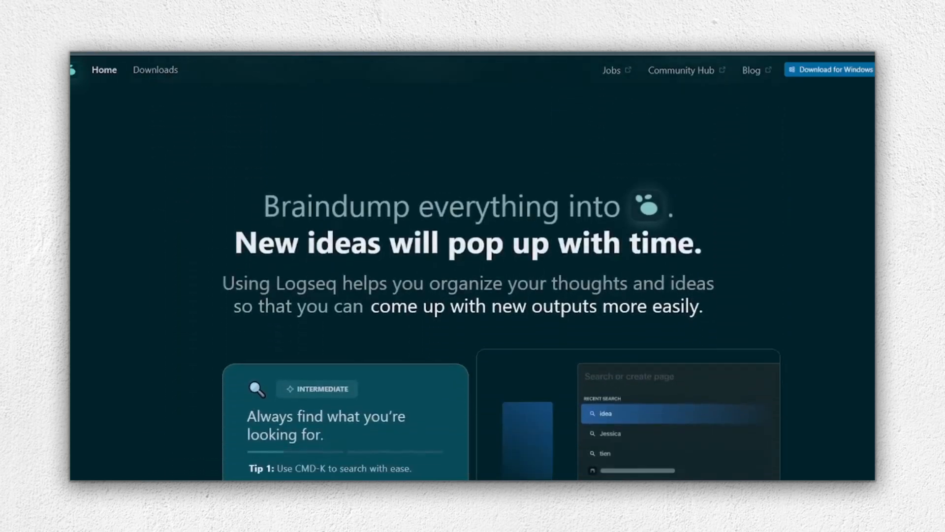
pyautogui.scroll(-3)
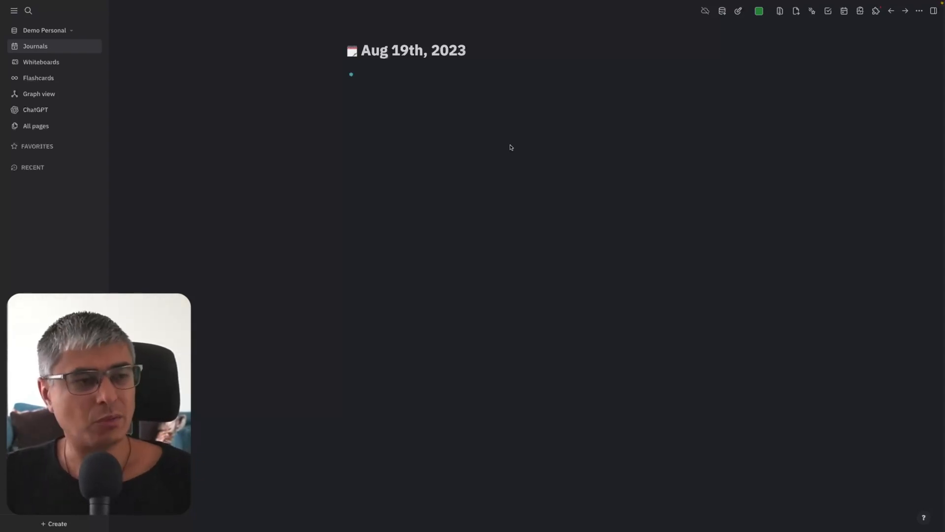
pyautogui.click(356, 74)
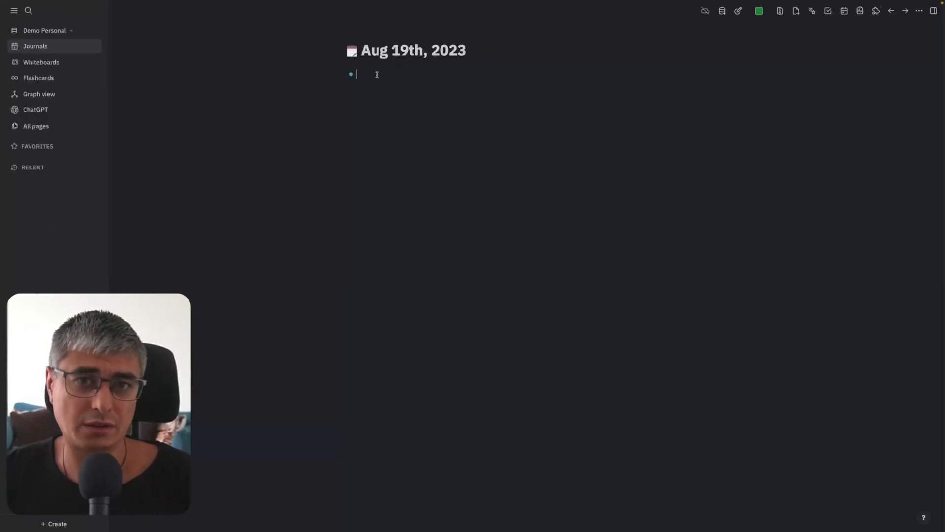
pyautogui.moveTo(323, 167)
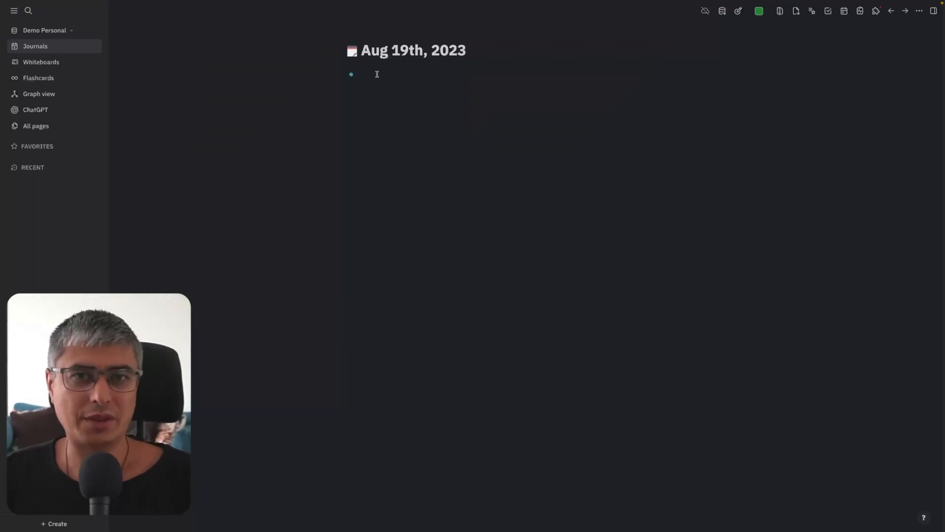
pyautogui.click(375, 73)
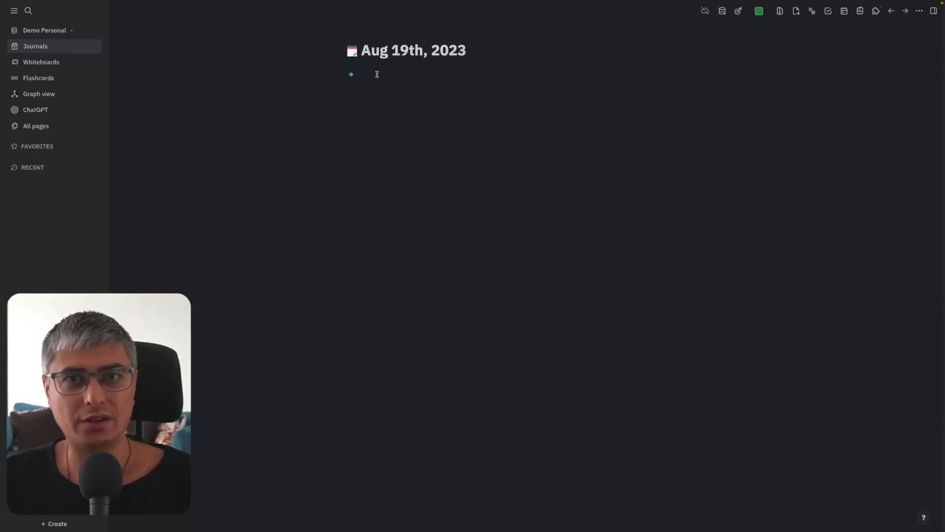
pyautogui.click(358, 74)
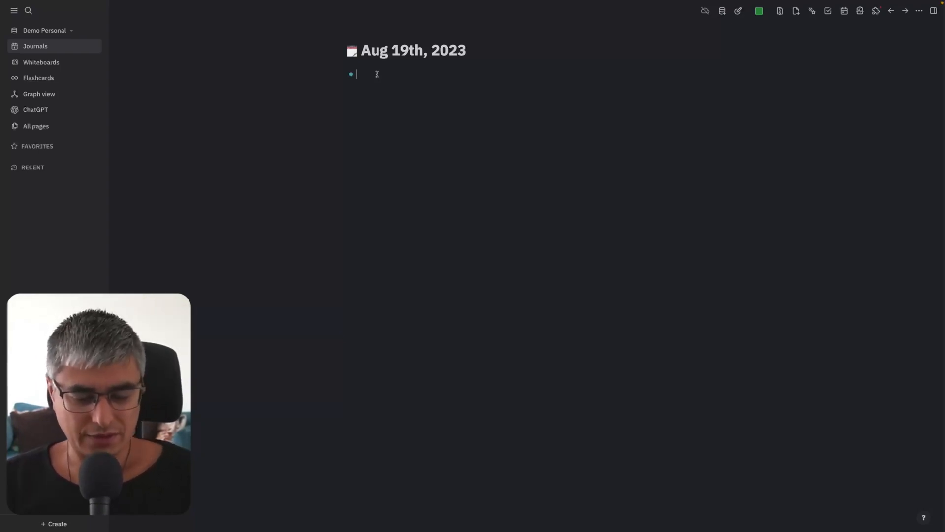
pyautogui.write('Logseq video')
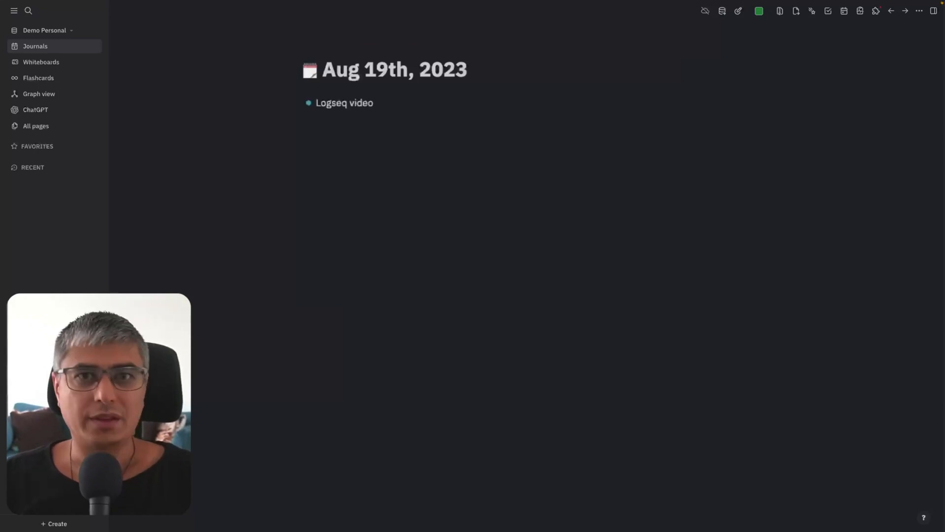
pyautogui.press('enter')
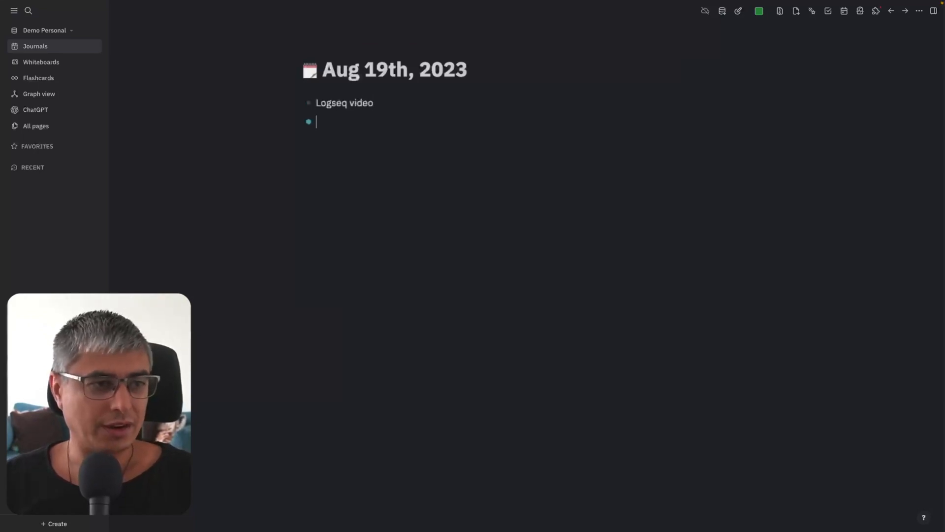
# Add 'Buy birthday cake for Rafael' in the new block below it
pyautogui.press('Tab')
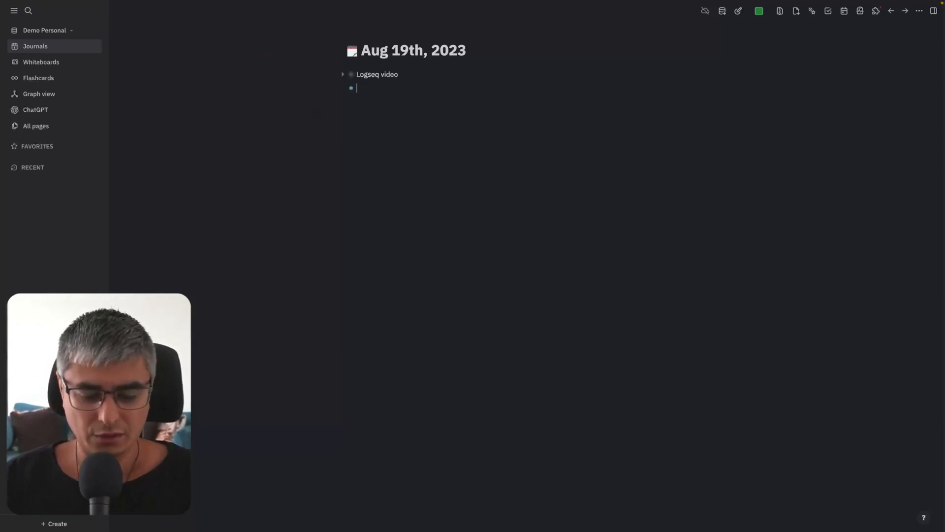
pyautogui.write('Buy birthday ca')
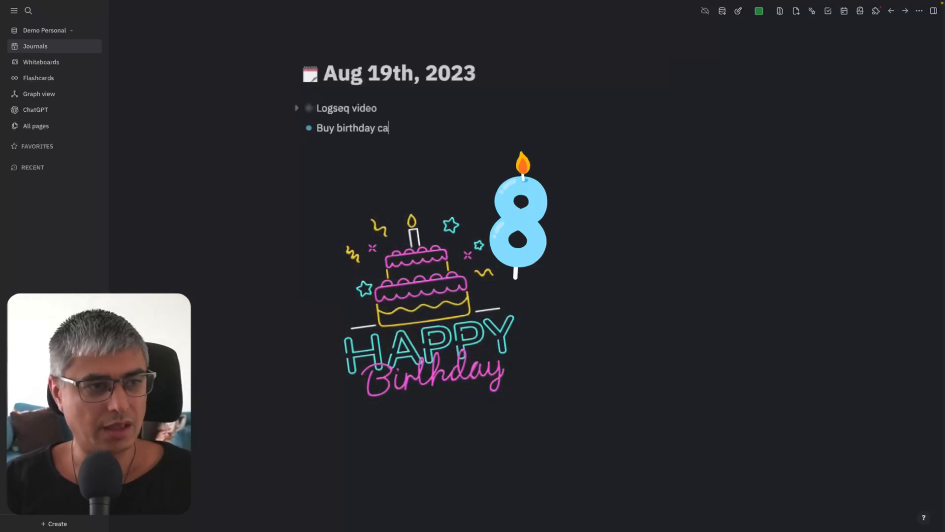
pyautogui.write('ke for Rafael')
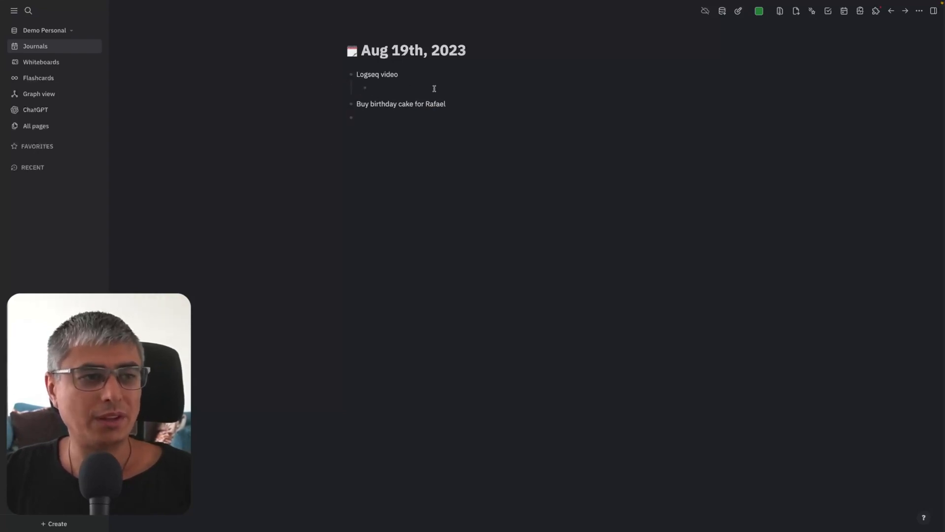
# Nest 'Send it to video editor' and 'Prepare for scheduling' under Logseq video, starting a 'Title' sub-item
pyautogui.write('Send it to video editor')
pyautogui.write('Prepare t')
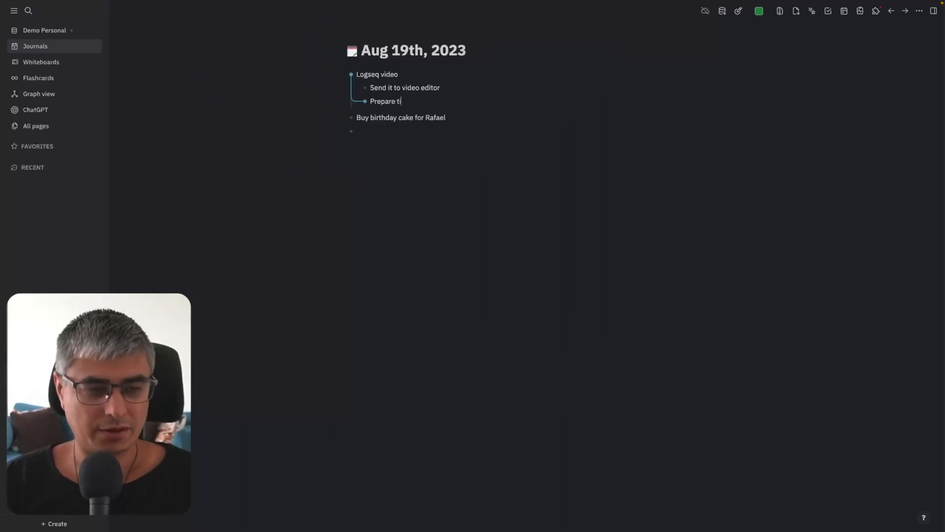
pyautogui.write('for scheduling')
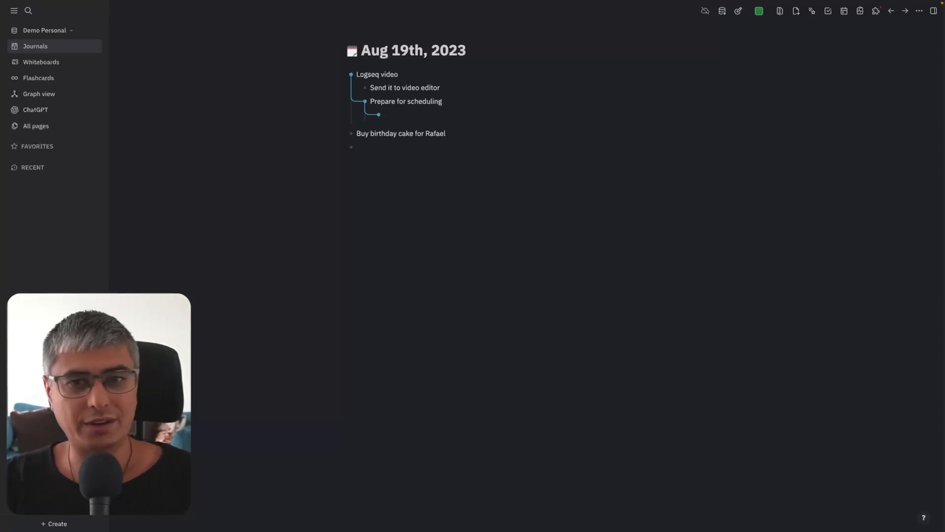
pyautogui.write('Title')
pyautogui.write("Rafael's birthday")
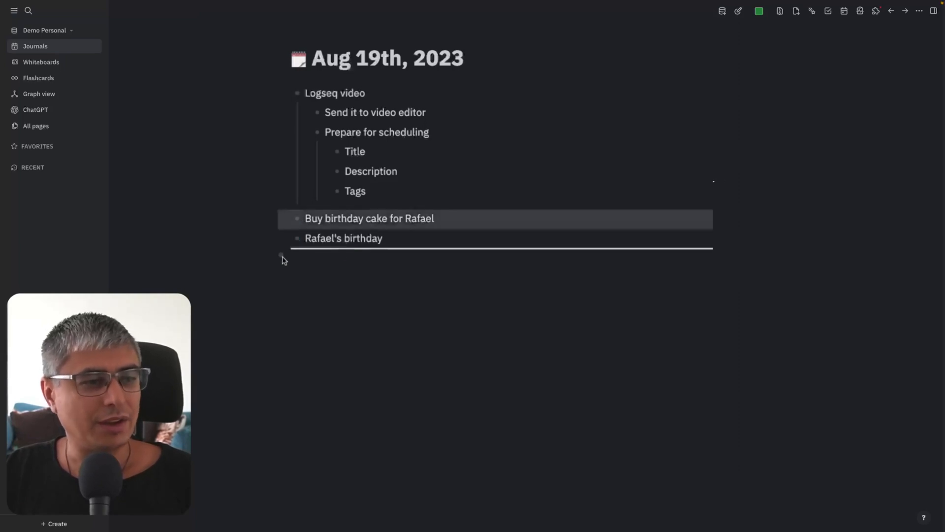
pyautogui.moveTo(299, 264)
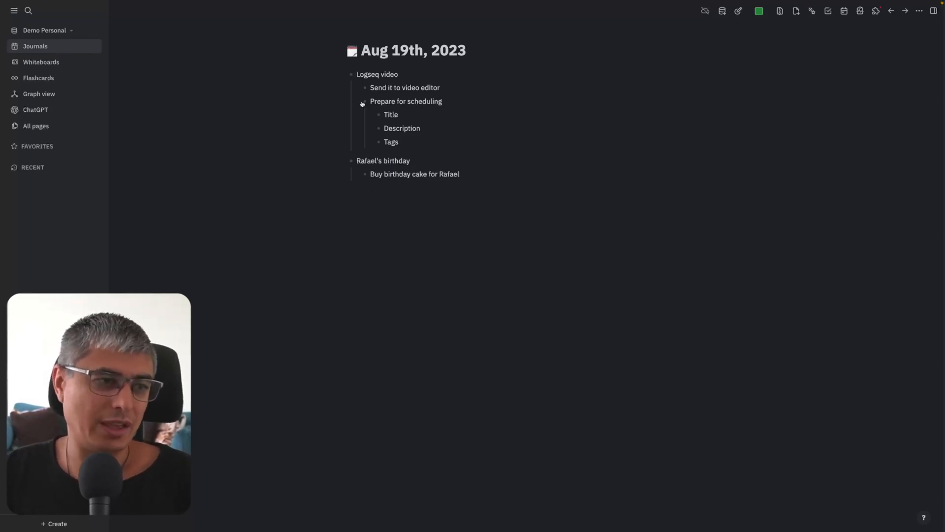
# Fold and unfold the sub-items under Logseq video and Rafael's birthday
pyautogui.click(342, 74)
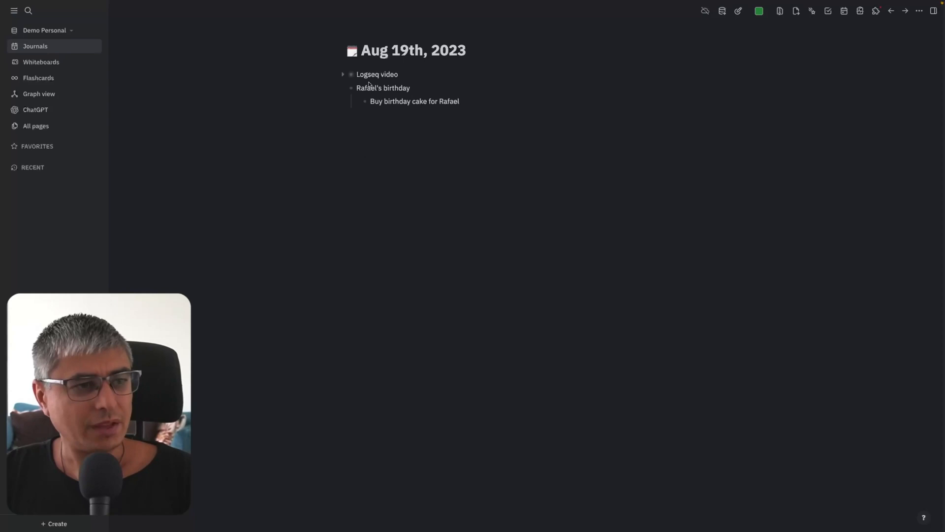
pyautogui.click(342, 88)
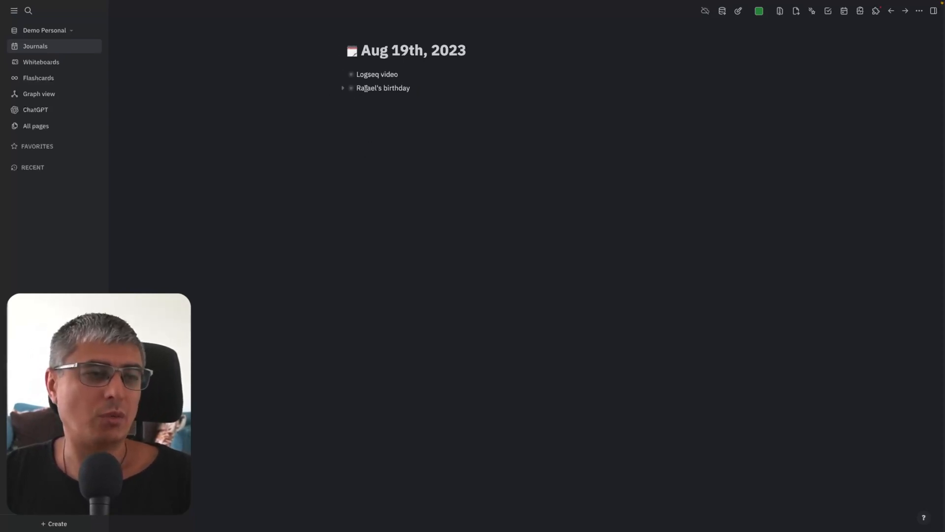
pyautogui.write('Buy birthday cake for Rafael')
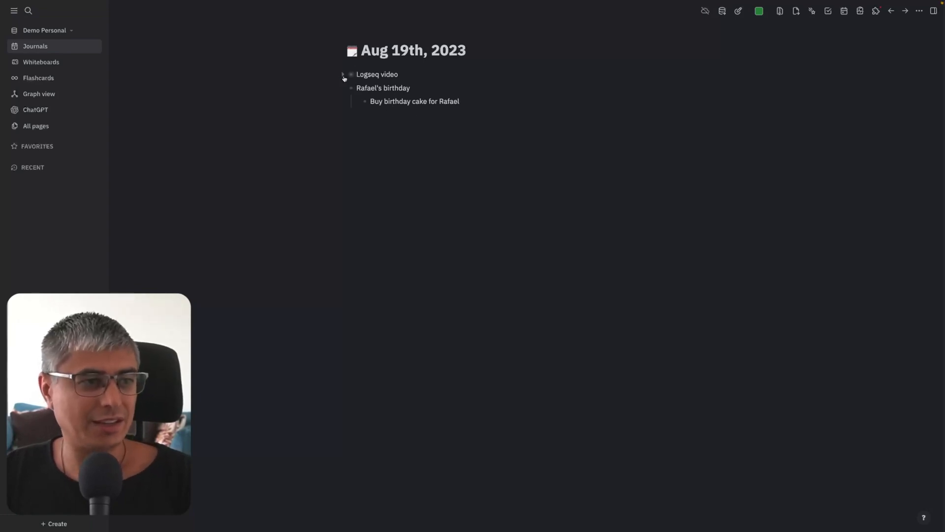
pyautogui.click(342, 73)
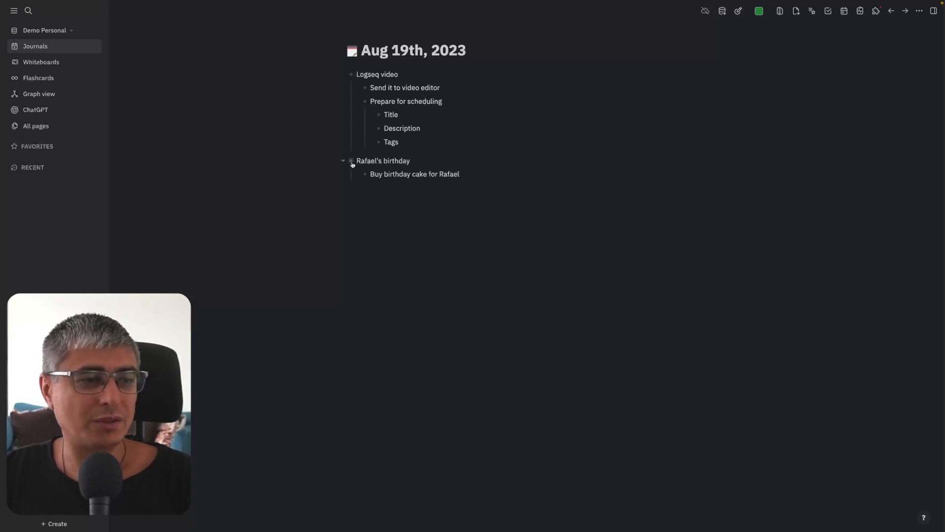
# Bring up Logseq's Settings on the General section from the ... menu
pyautogui.click(351, 161)
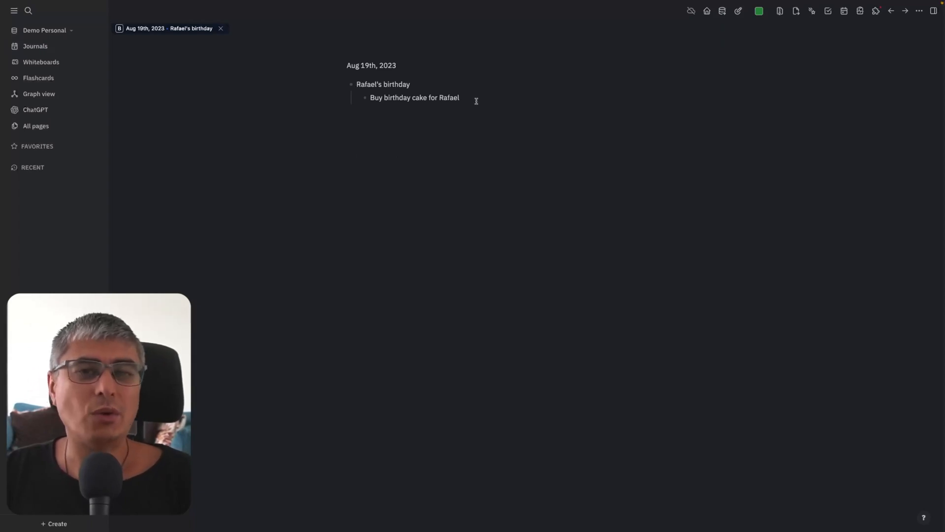
pyautogui.moveTo(411, 114)
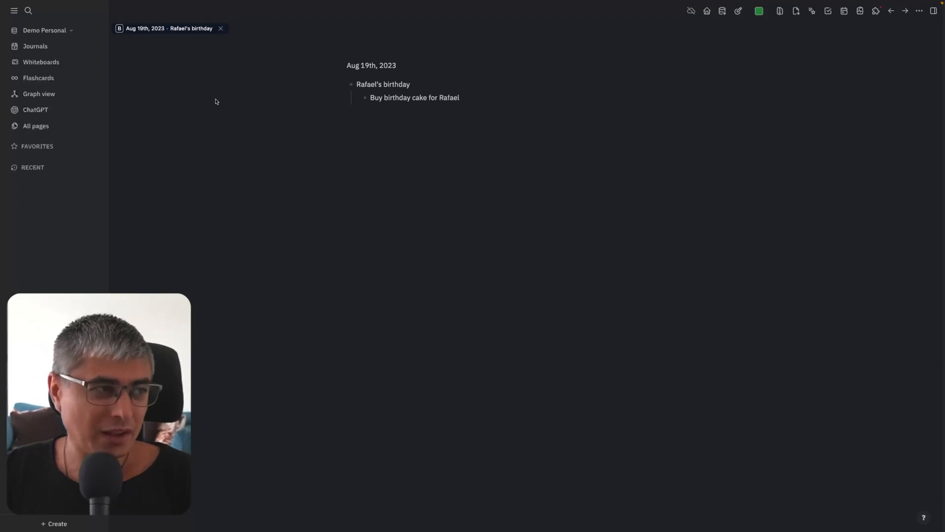
pyautogui.click(36, 46)
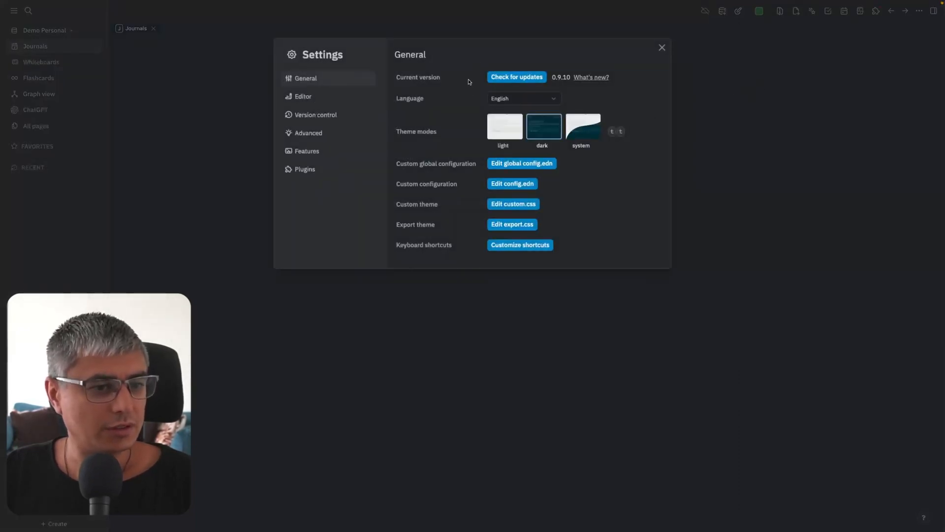
# Set the Editor's preferred workflow to TODO/DOING and return to the journal
pyautogui.click(303, 97)
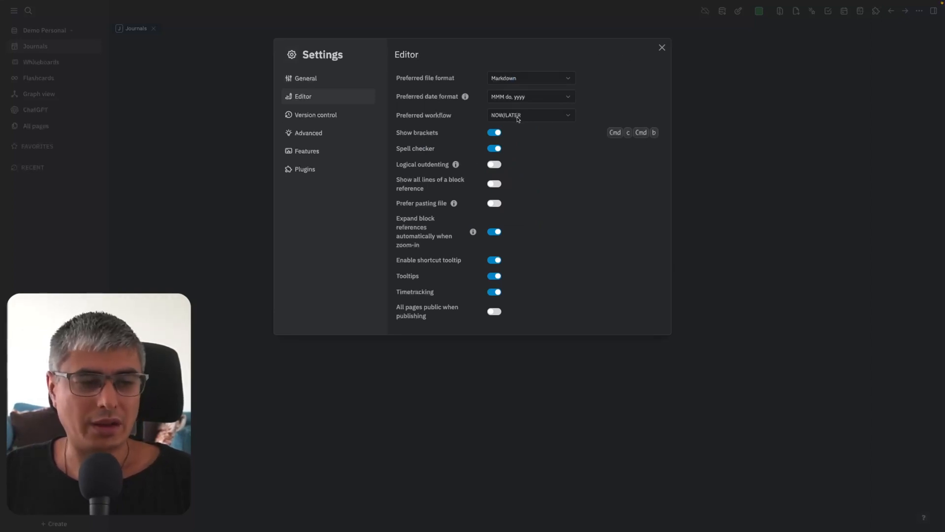
pyautogui.click(530, 115)
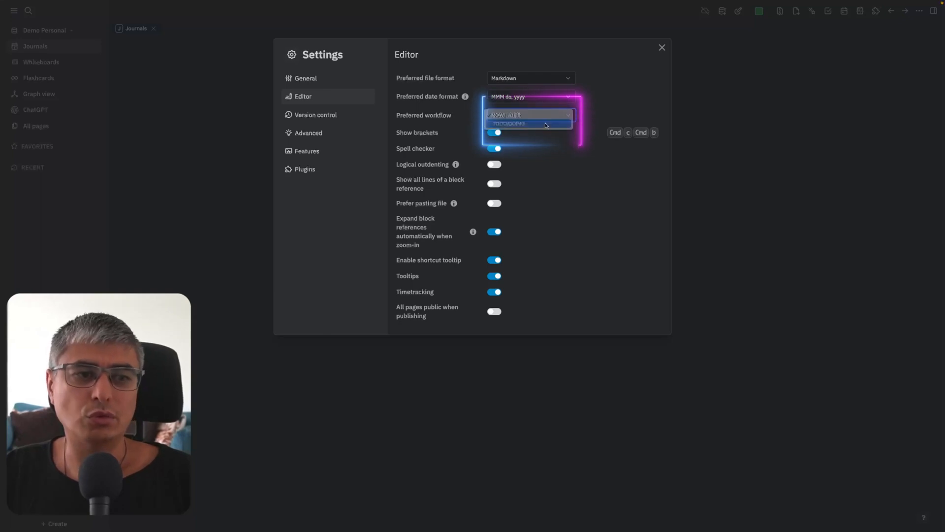
pyautogui.click(528, 124)
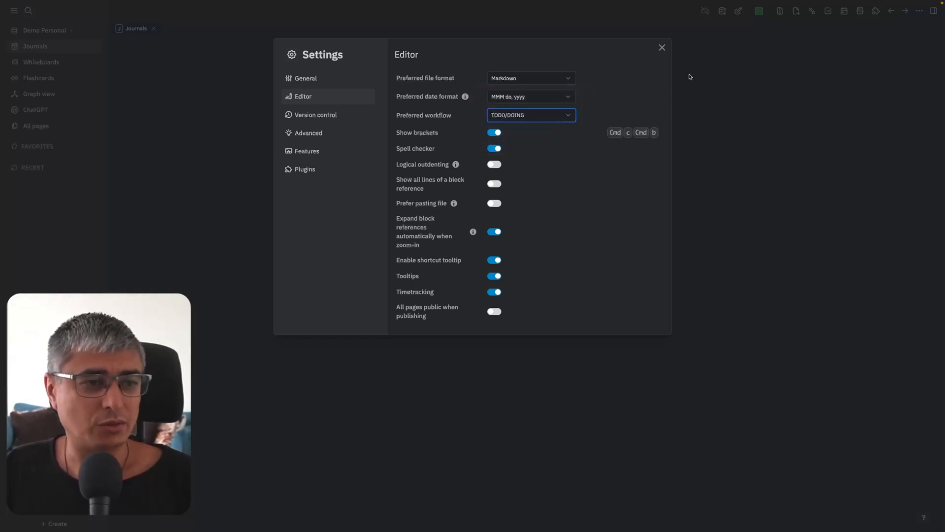
pyautogui.click(662, 48)
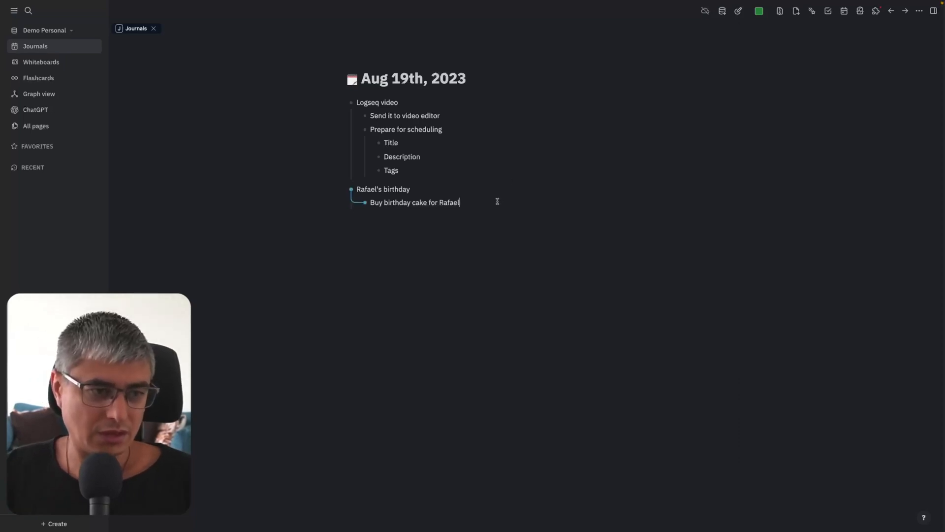
# Mark each child block, including a new 'Recording the video', as a TODO task
pyautogui.write('TODO')
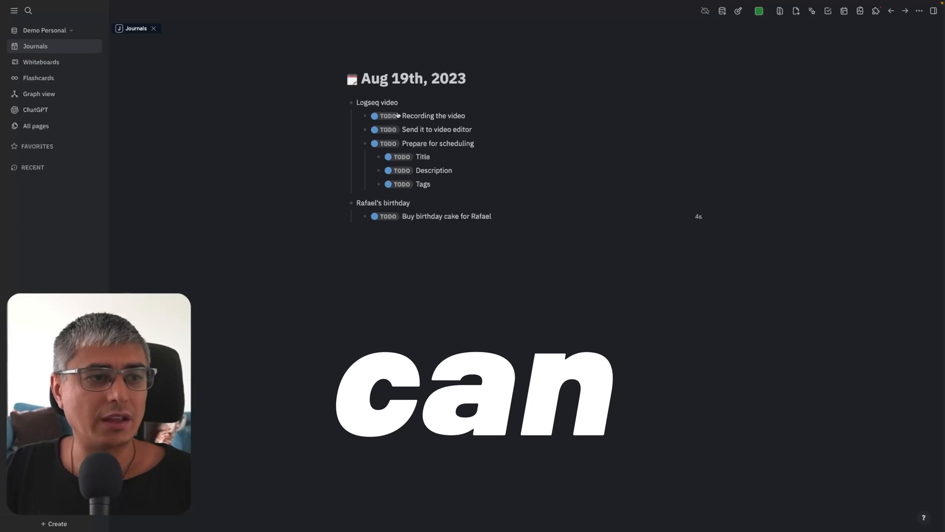
# Switch 'Recording the video' to DOING to track time on it
pyautogui.click(388, 116)
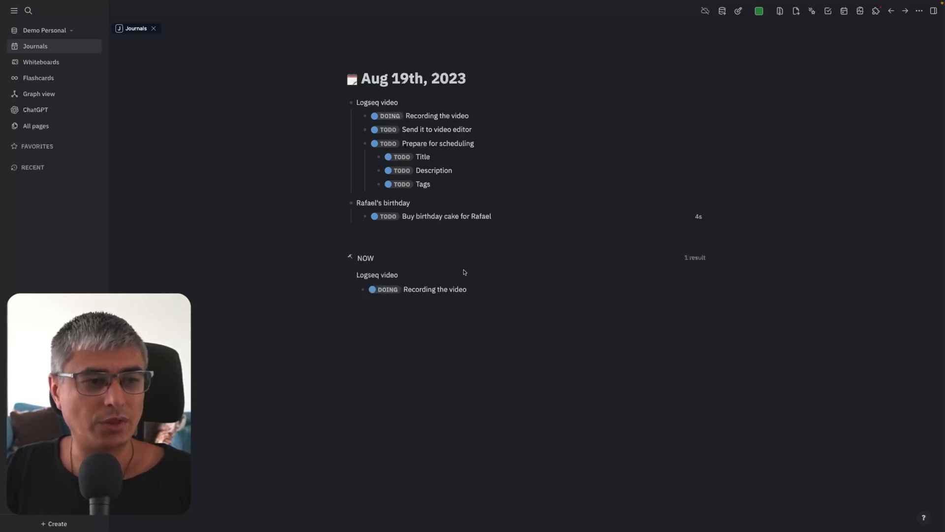
pyautogui.moveTo(510, 301)
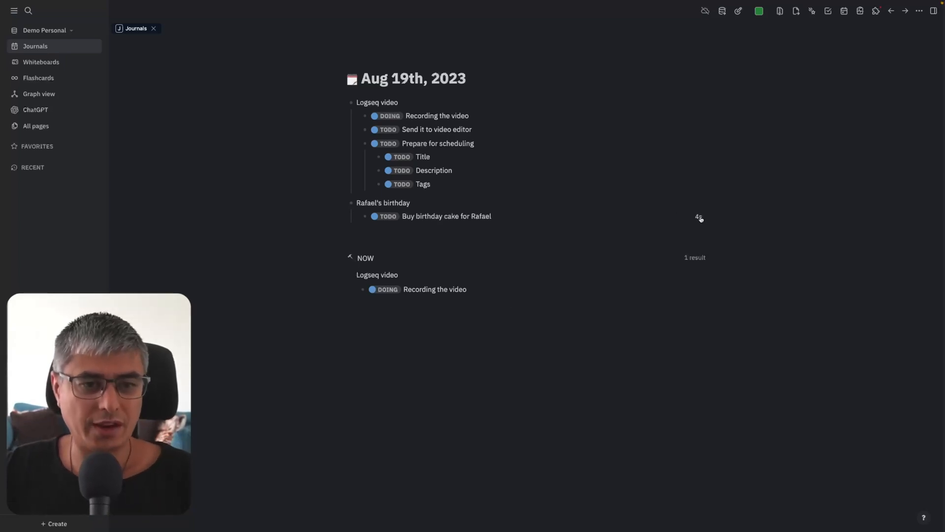
pyautogui.moveTo(441, 256)
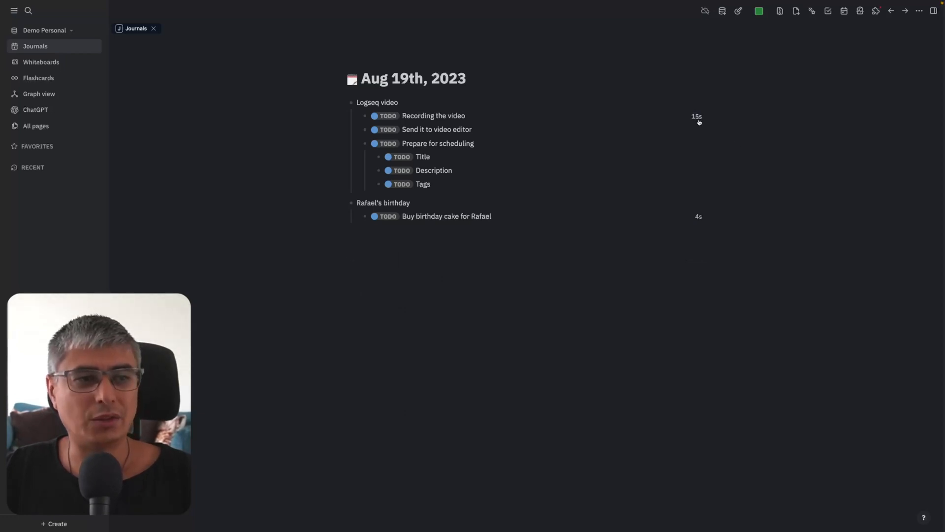
pyautogui.moveTo(697, 116)
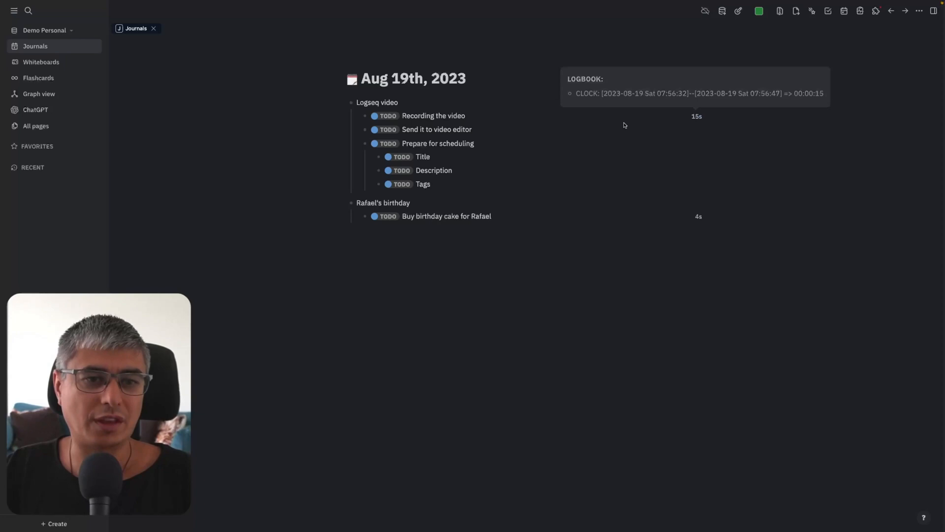
pyautogui.moveTo(387, 119)
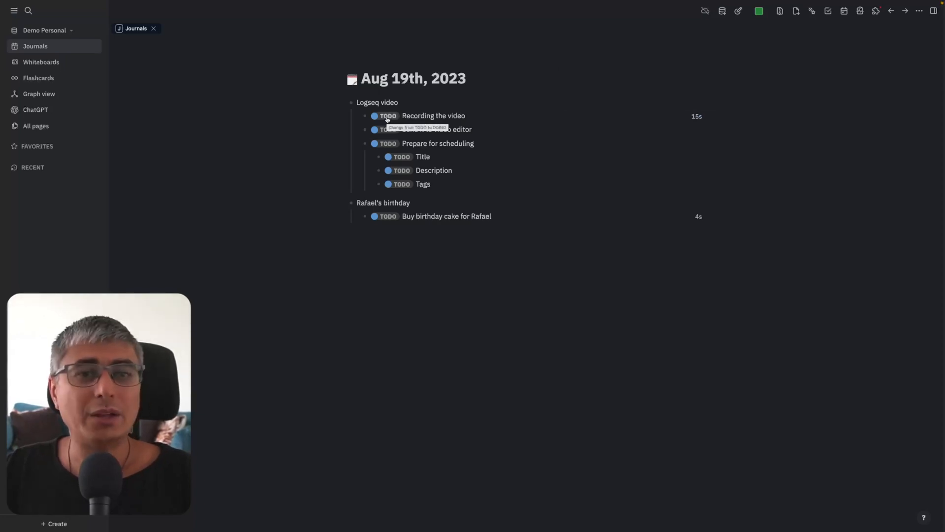
pyautogui.click(388, 116)
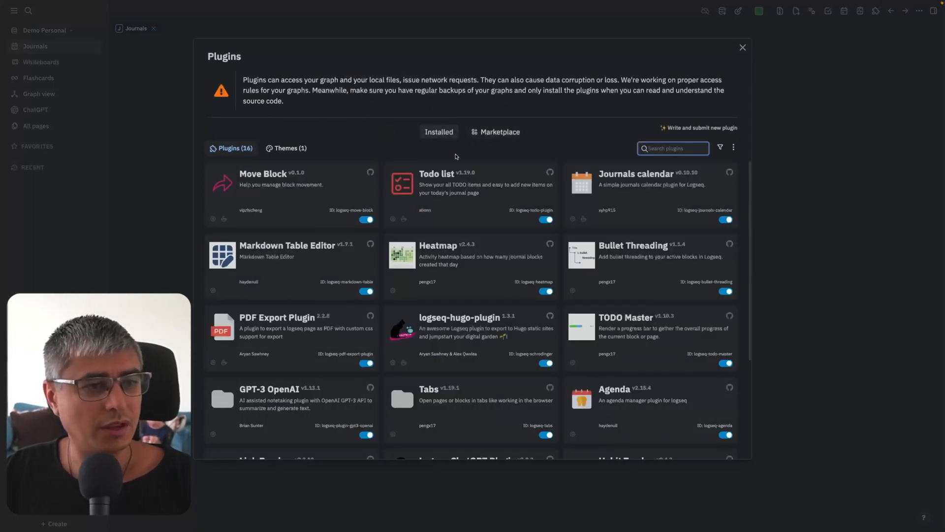
pyautogui.scroll(-3)
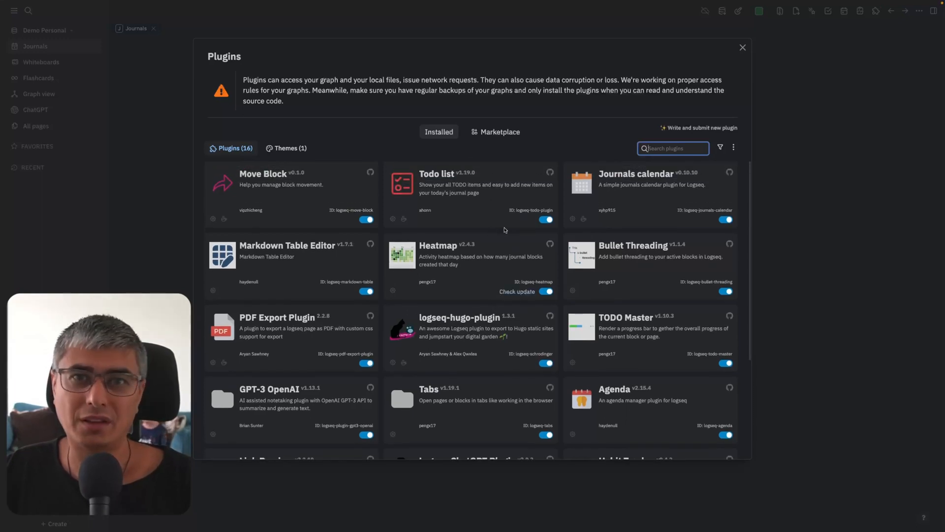
pyautogui.click(499, 131)
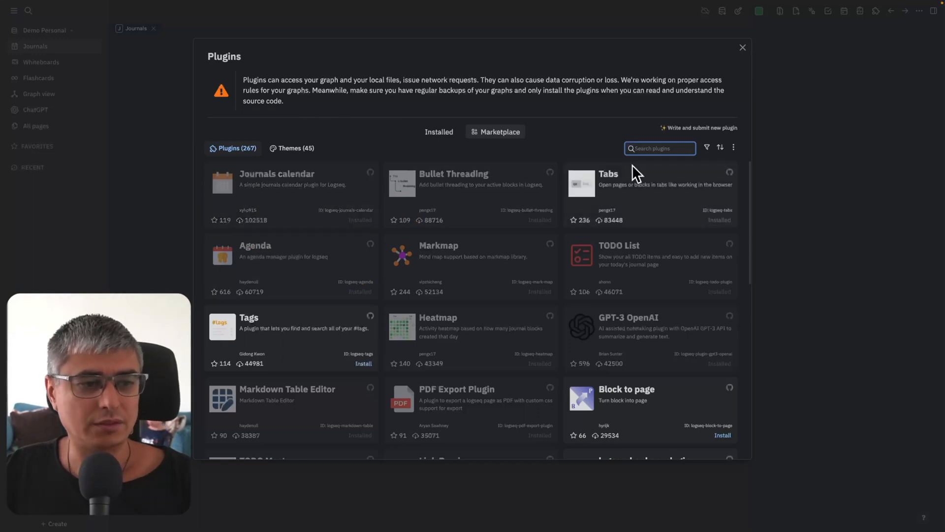
pyautogui.click(295, 148)
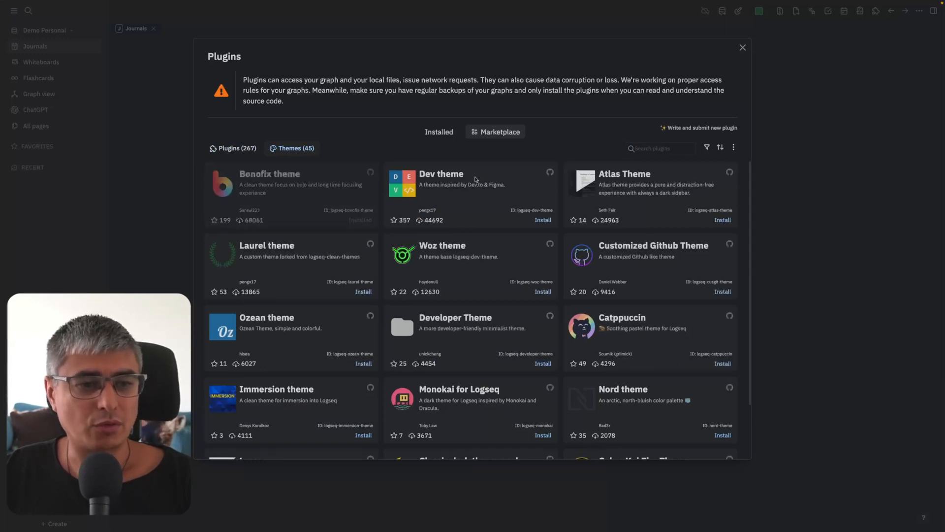
pyautogui.moveTo(345, 297)
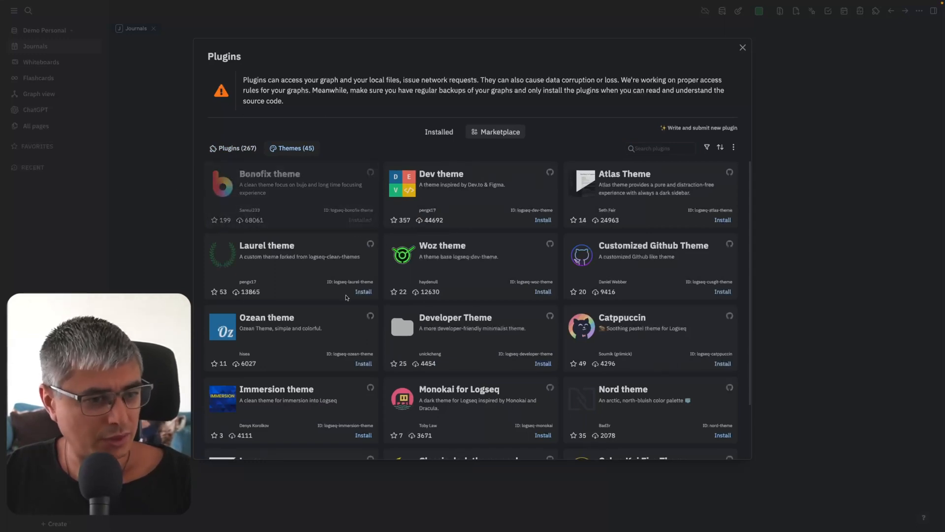
pyautogui.click(439, 131)
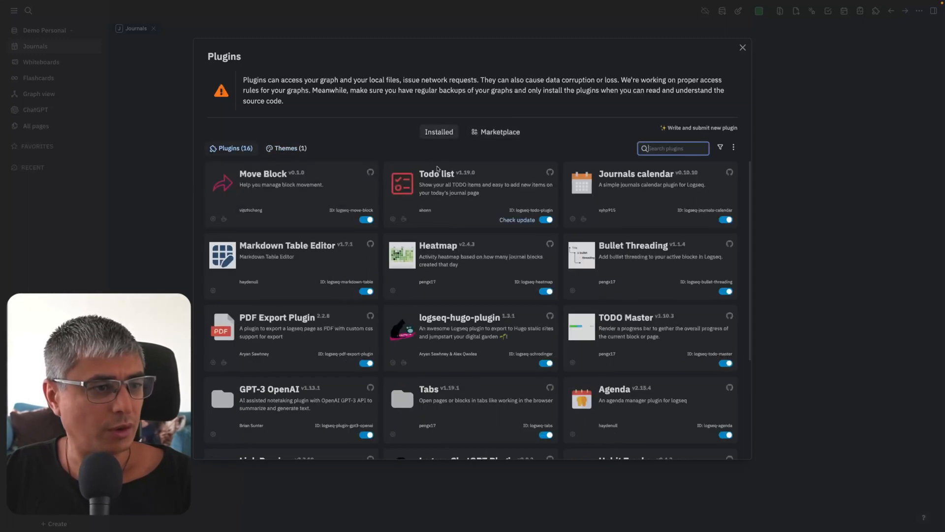
pyautogui.click(290, 148)
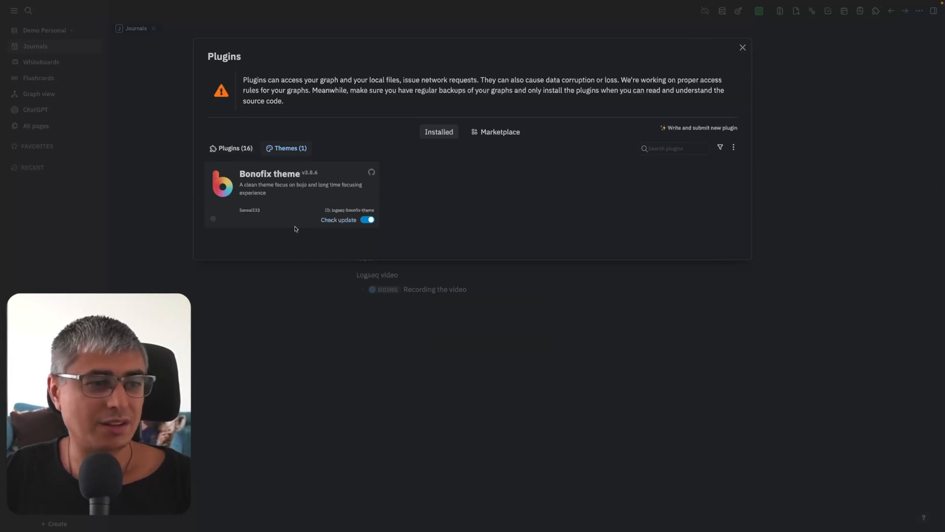
pyautogui.click(743, 48)
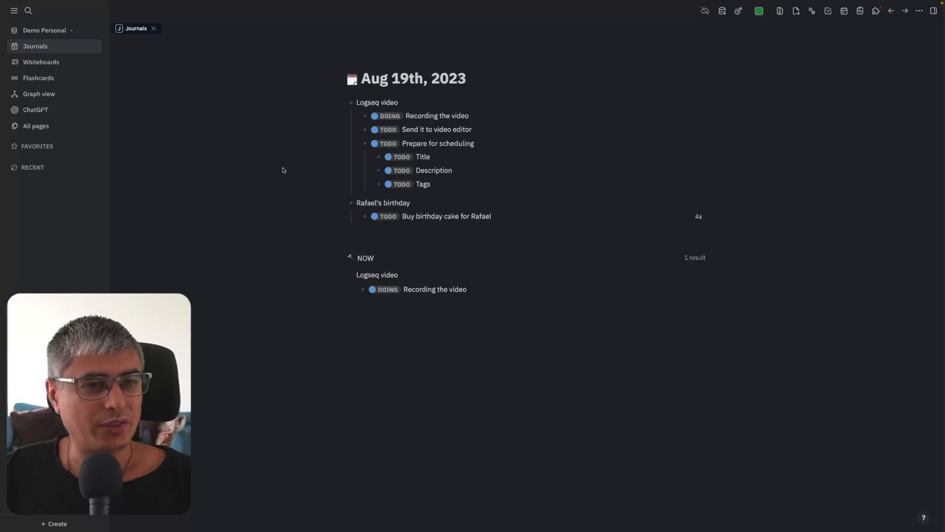
pyautogui.moveTo(286, 168)
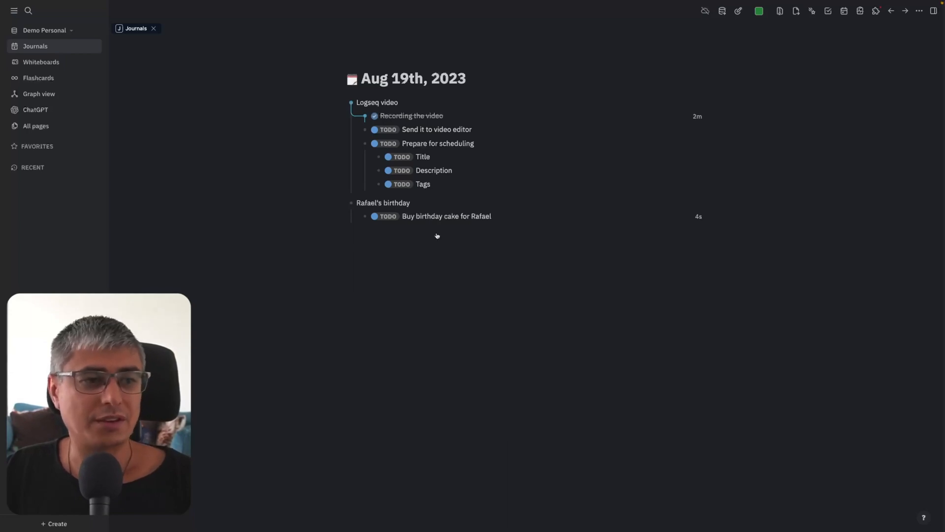
pyautogui.moveTo(444, 249)
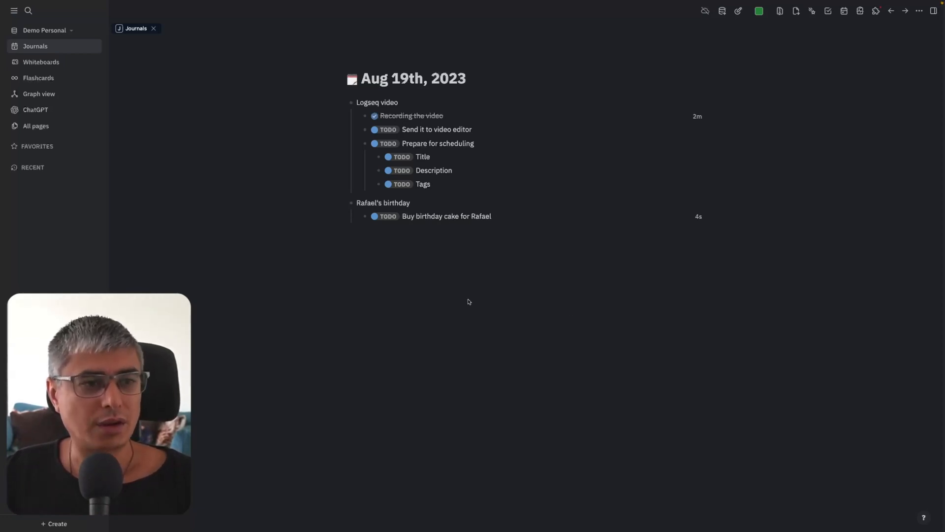
pyautogui.moveTo(466, 250)
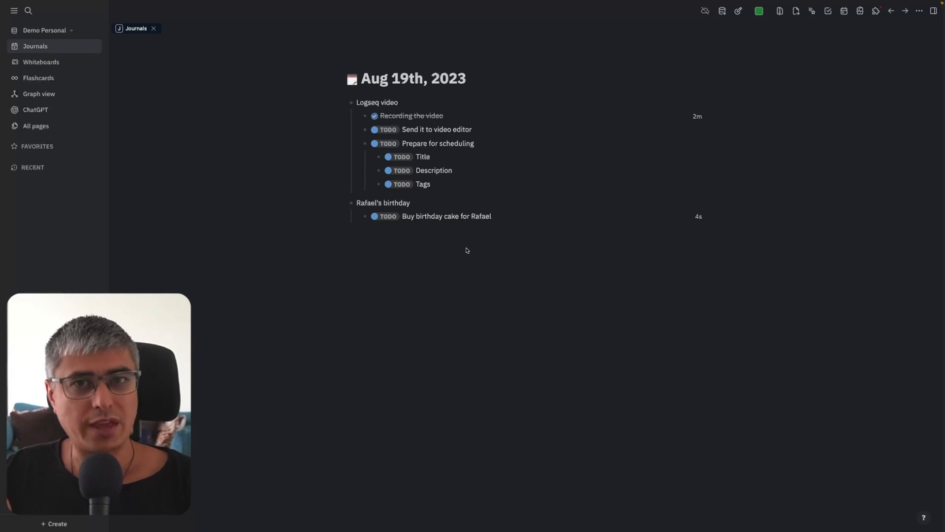